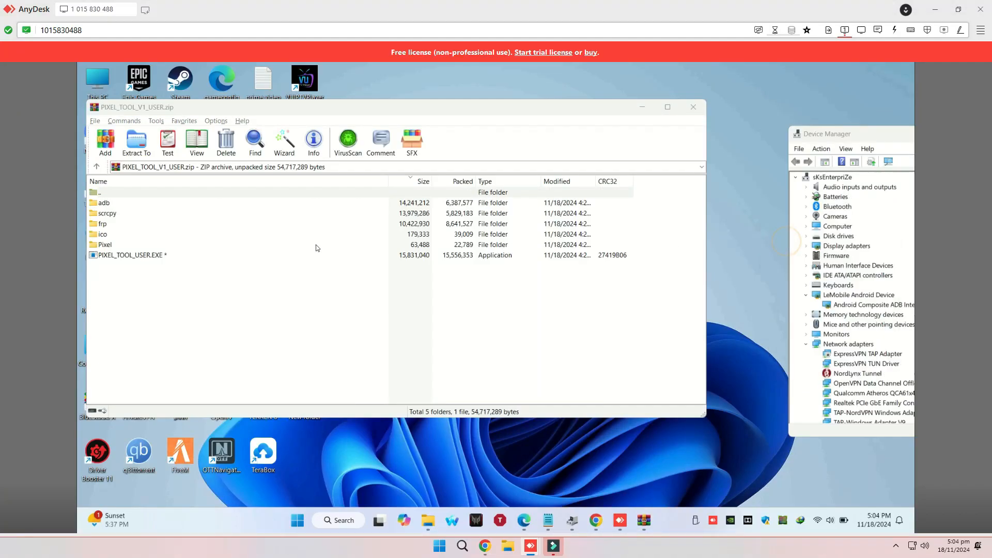
Run PIXEL_TOOL_USER.EXE from the zip and confirm the archive password
{"action": "double_click", "coordinate": [131, 254]}
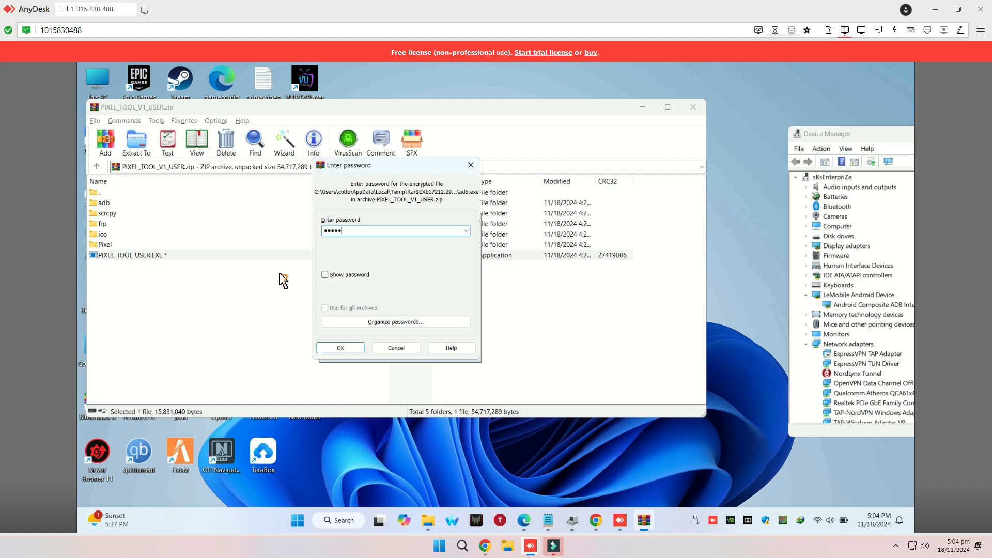
{"action": "left_click", "coordinate": [340, 347]}
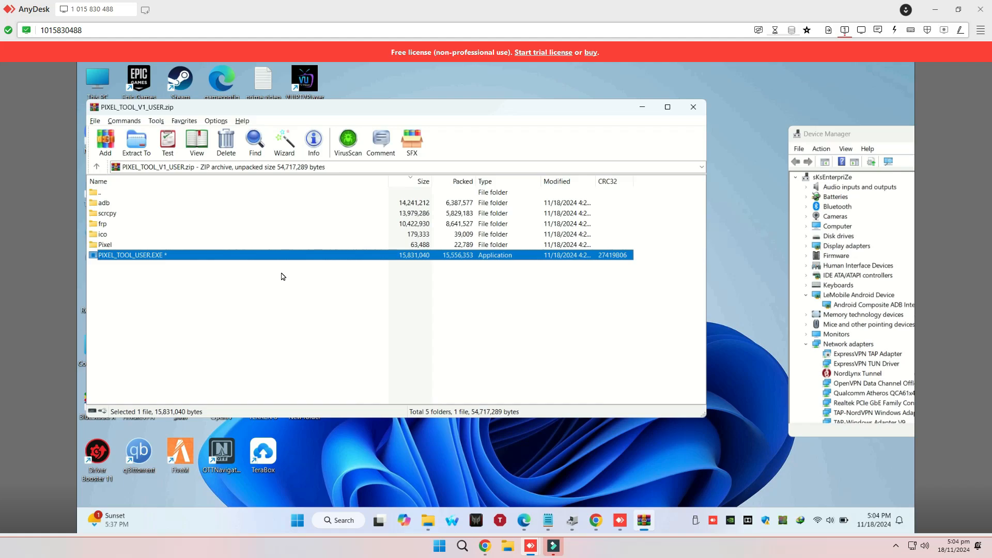
{"action": "double_click", "coordinate": [131, 254]}
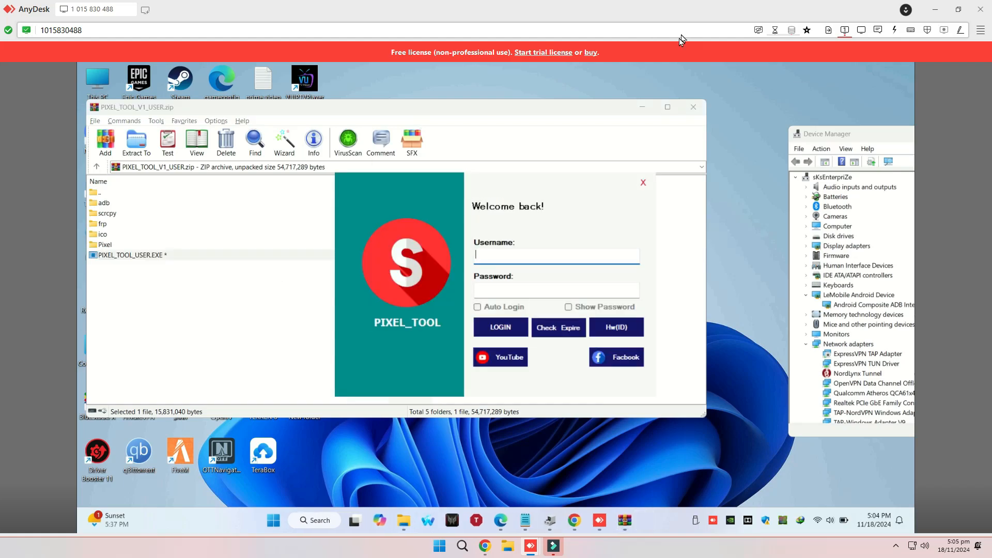
{"action": "type", "text": "huhnzu"}
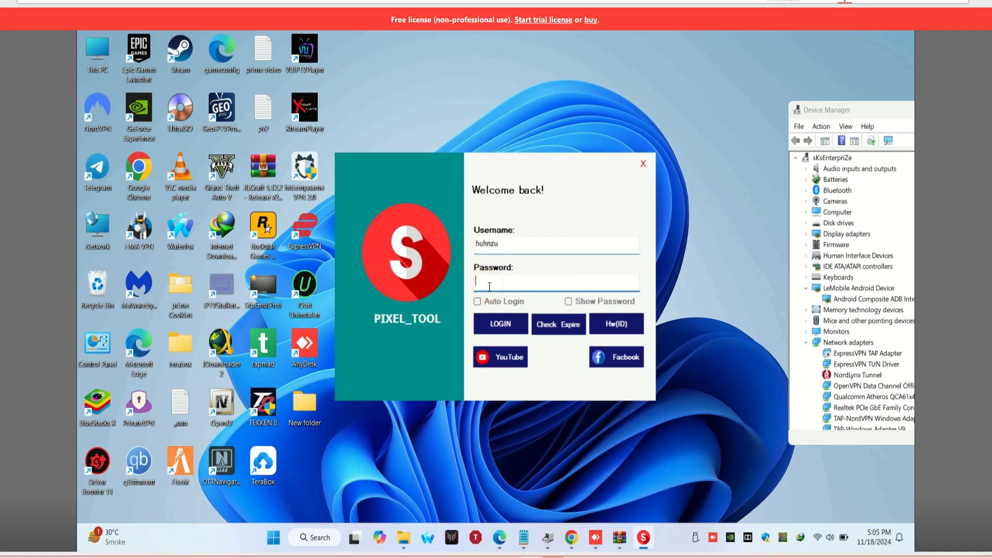
{"action": "right_click", "coordinate": [555, 281]}
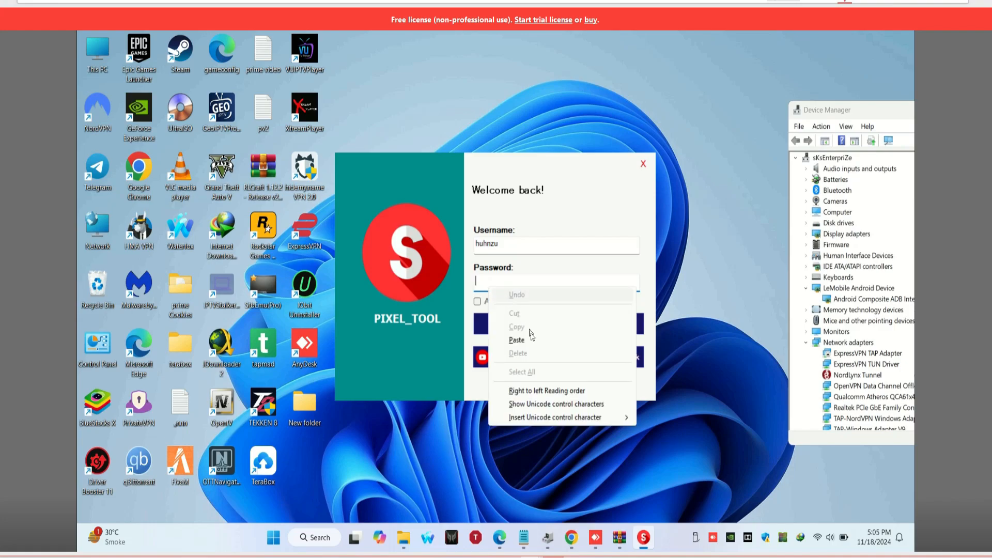
{"action": "left_click", "coordinate": [516, 340]}
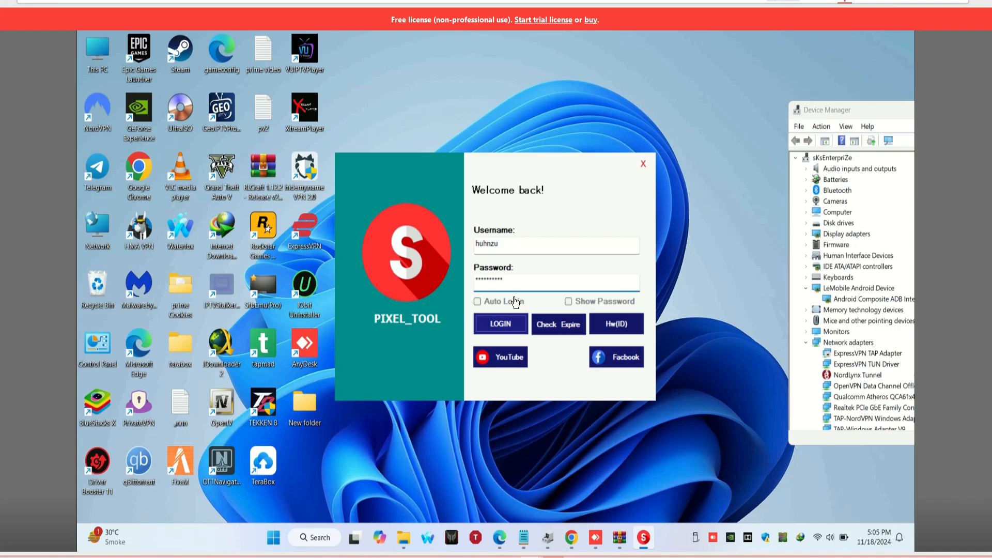
{"action": "left_click", "coordinate": [500, 324]}
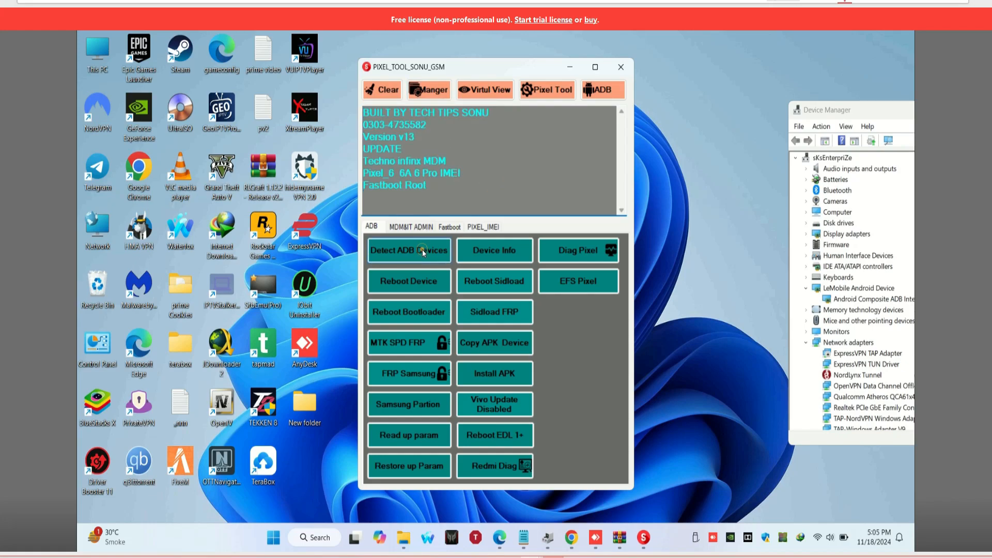
Detect the Pixel 6 over ADB, mirror its screen via Virtul View, and reboot it to bootloader
{"action": "left_click", "coordinate": [408, 250]}
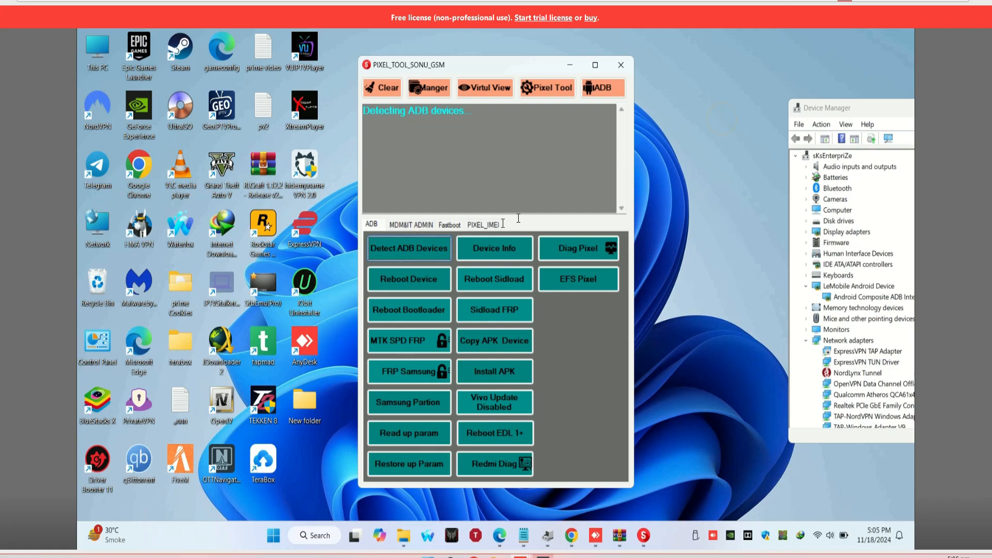
{"action": "left_click", "coordinate": [409, 248]}
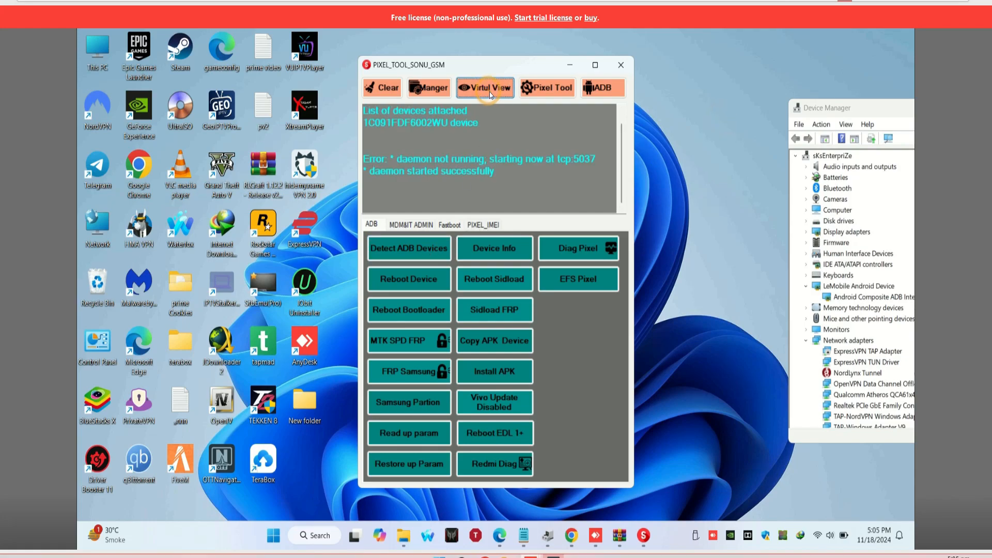
{"action": "left_click", "coordinate": [483, 87]}
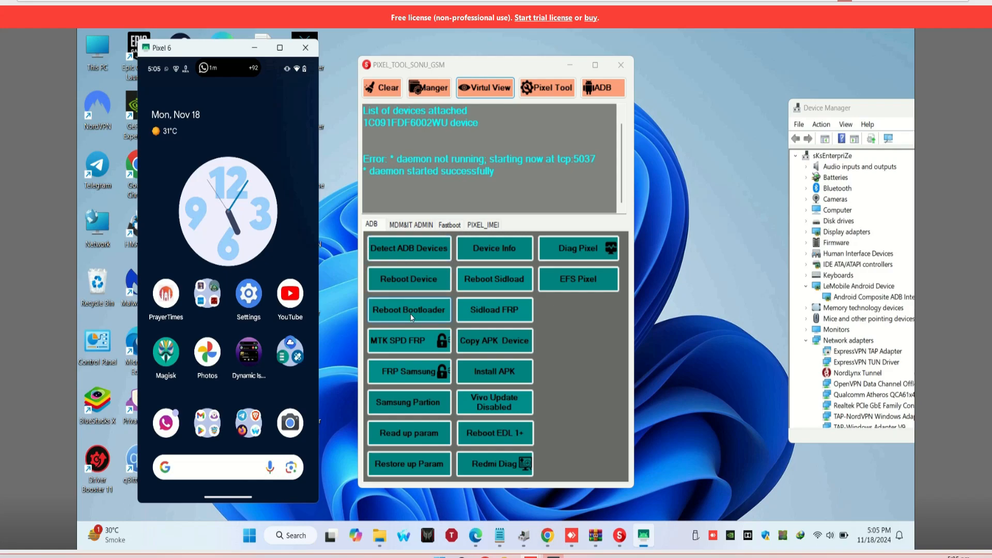
{"action": "left_click", "coordinate": [409, 309]}
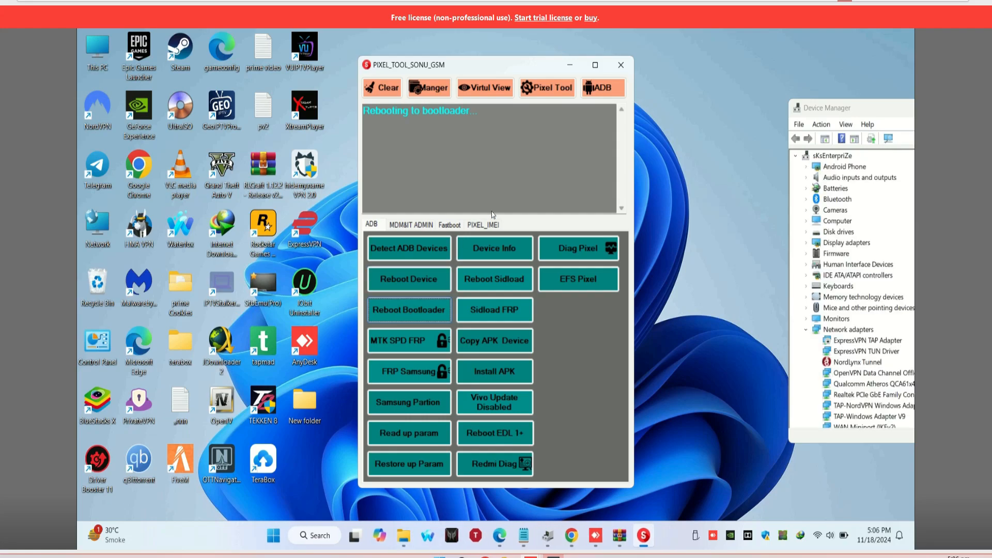
On the PIXEL_IMEI panel for model 6, fill both new IMEI fields with the new number
{"action": "left_click", "coordinate": [482, 225]}
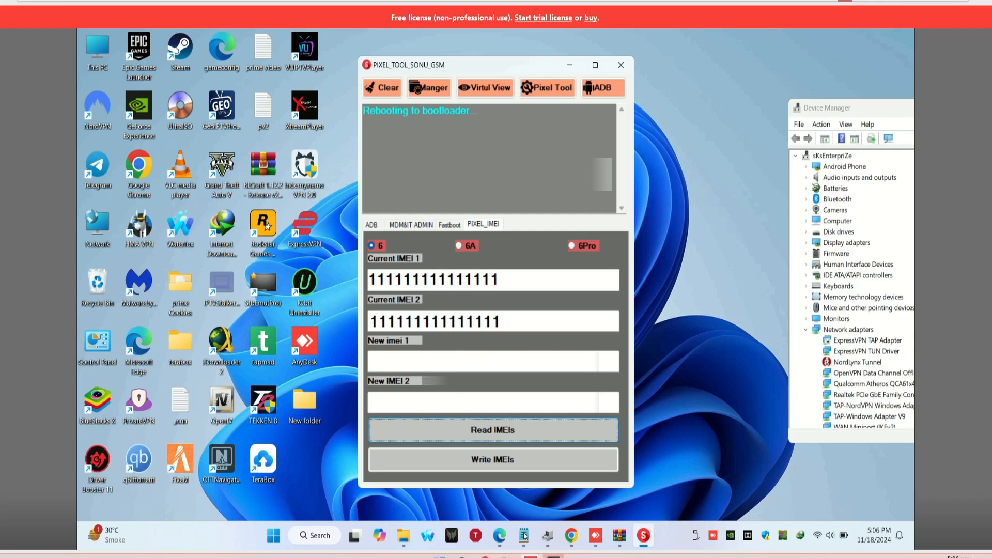
{"action": "right_click", "coordinate": [569, 171]}
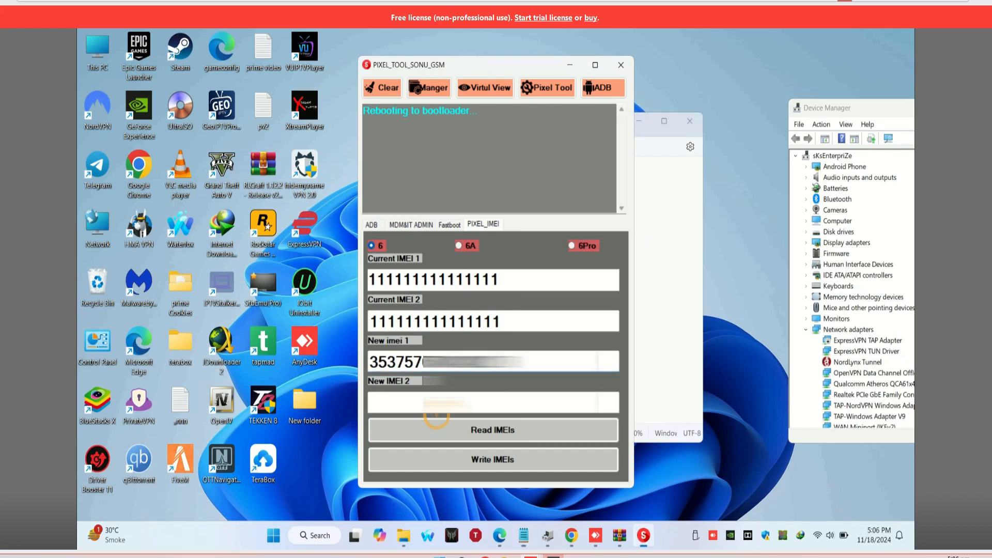
{"action": "type", "text": "353757"}
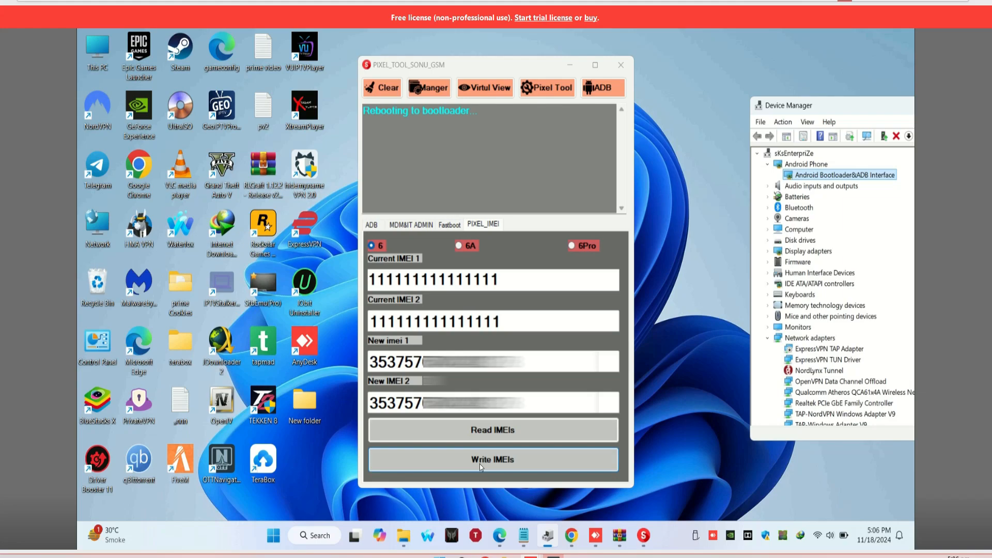
Write the new IMEIs to the phone until the log reports 'Device rebooted successfully'
{"action": "left_click", "coordinate": [492, 459]}
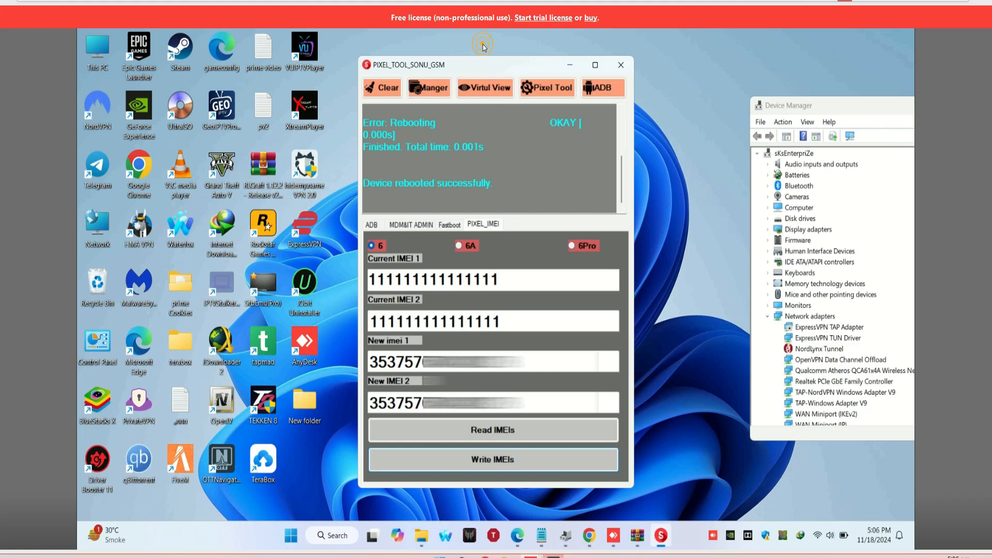
{"action": "right_click", "coordinate": [482, 45]}
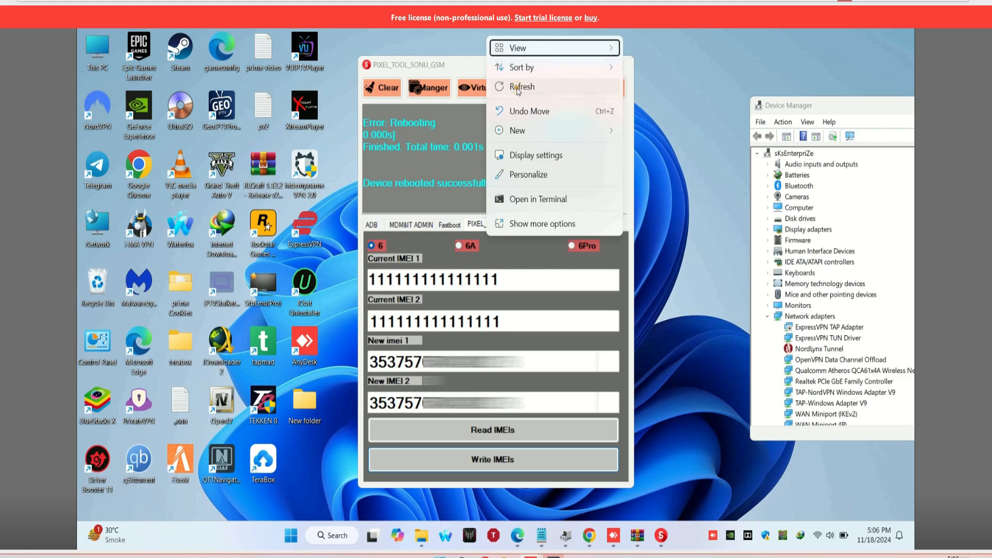
{"action": "left_click", "coordinate": [522, 87]}
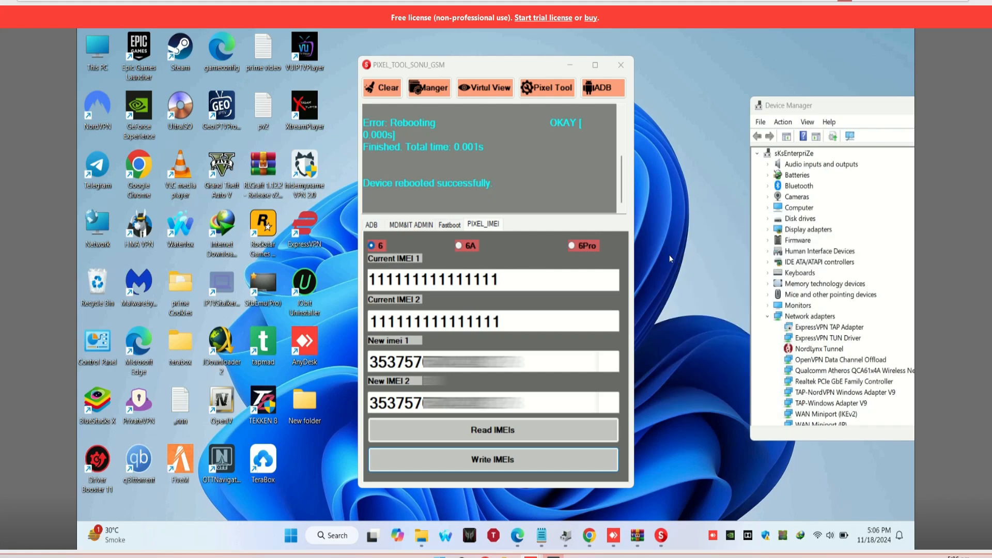
{"action": "left_click", "coordinate": [492, 459]}
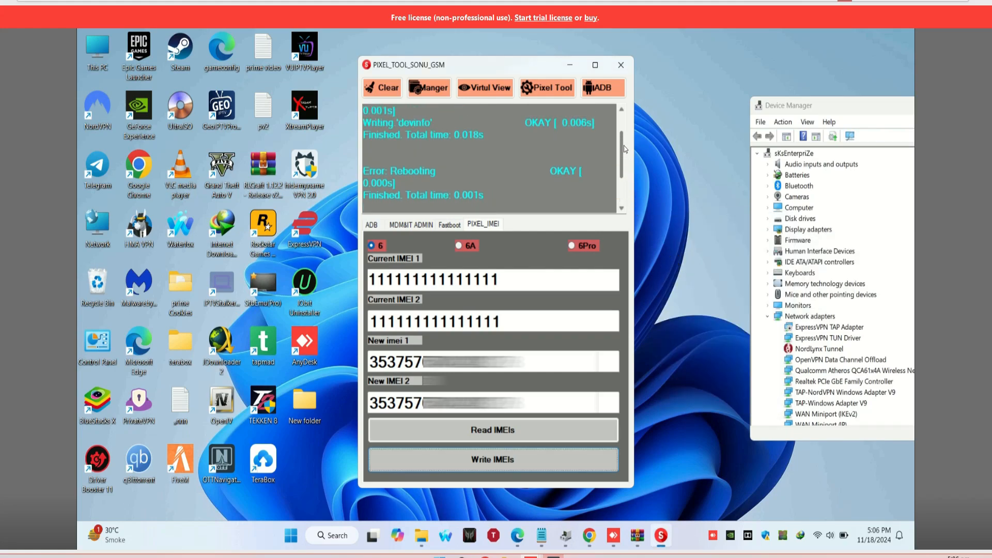
{"action": "left_click", "coordinate": [491, 459]}
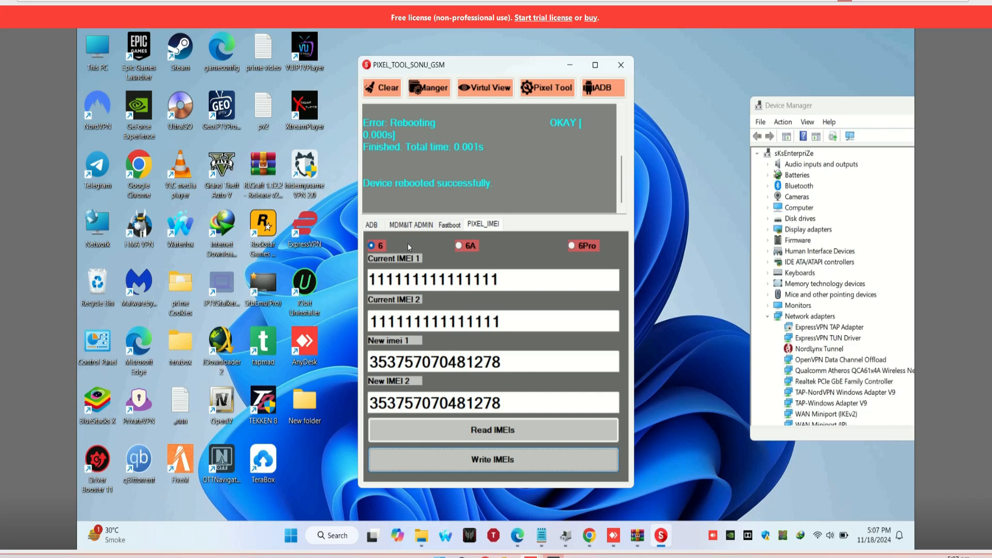
Check the MDM&IT ADMIN functions and return to the ADB tab
{"action": "left_click", "coordinate": [371, 224]}
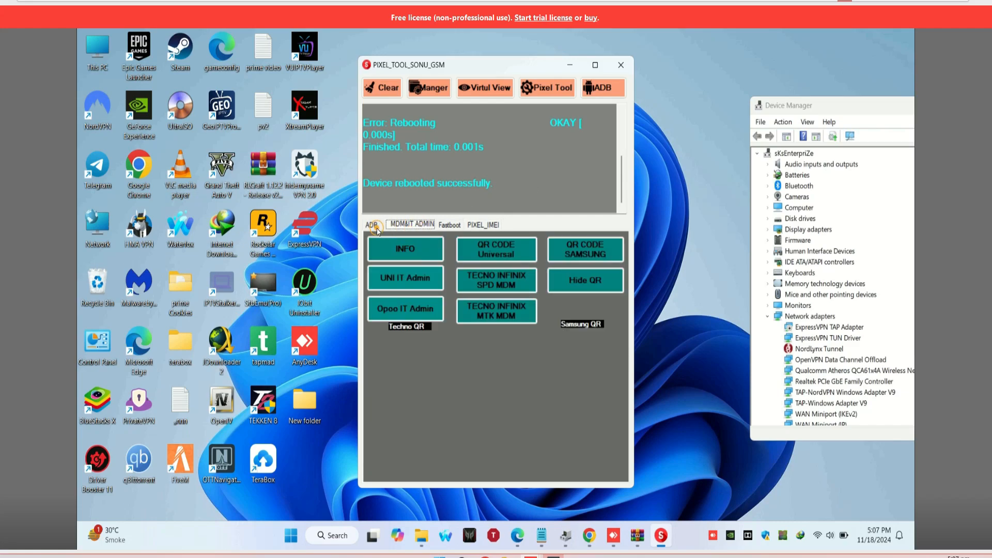
{"action": "left_click", "coordinate": [372, 225]}
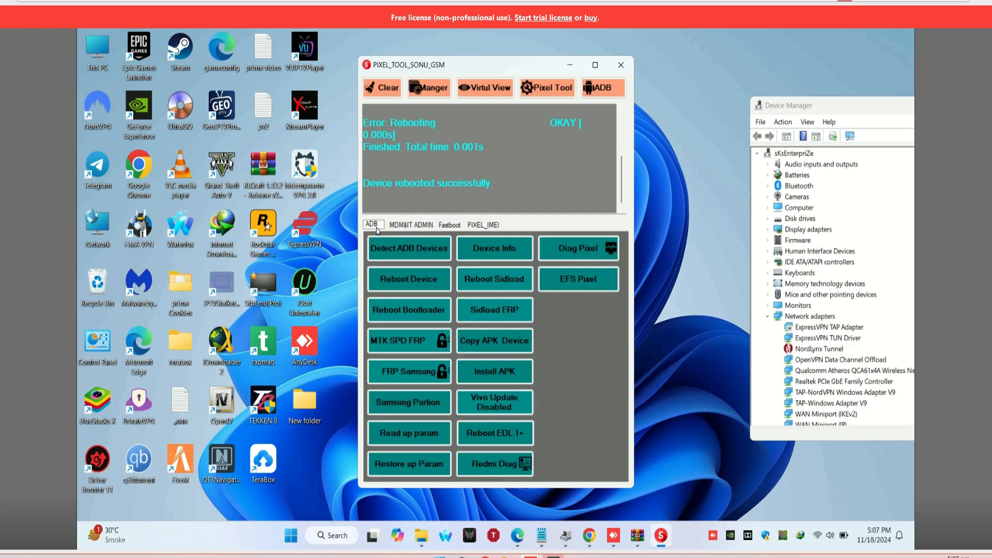